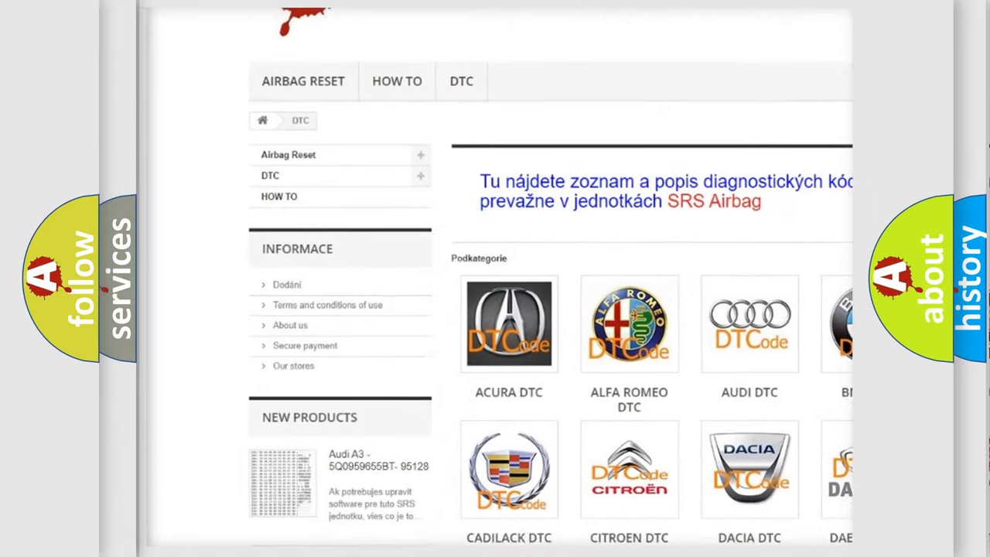
{"action": "scroll", "scroll_direction": "down", "scroll_amount": 3}
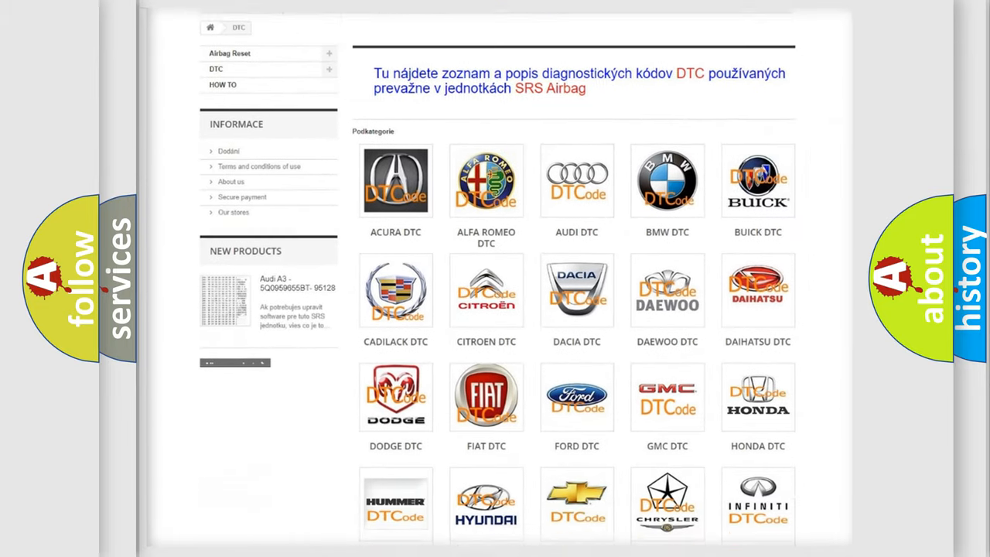
{"action": "scroll", "scroll_direction": "down", "scroll_amount": 3}
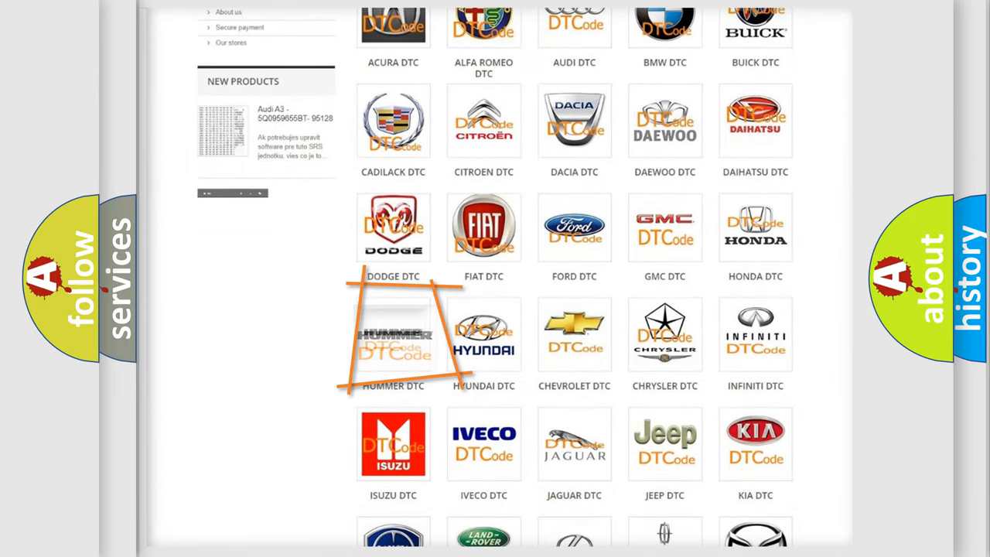